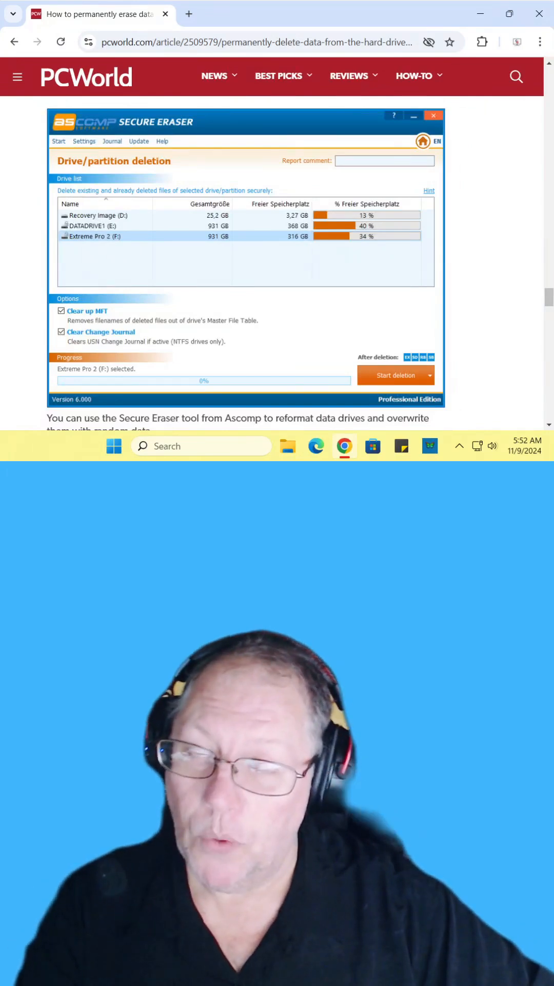
scroll(down, 3)
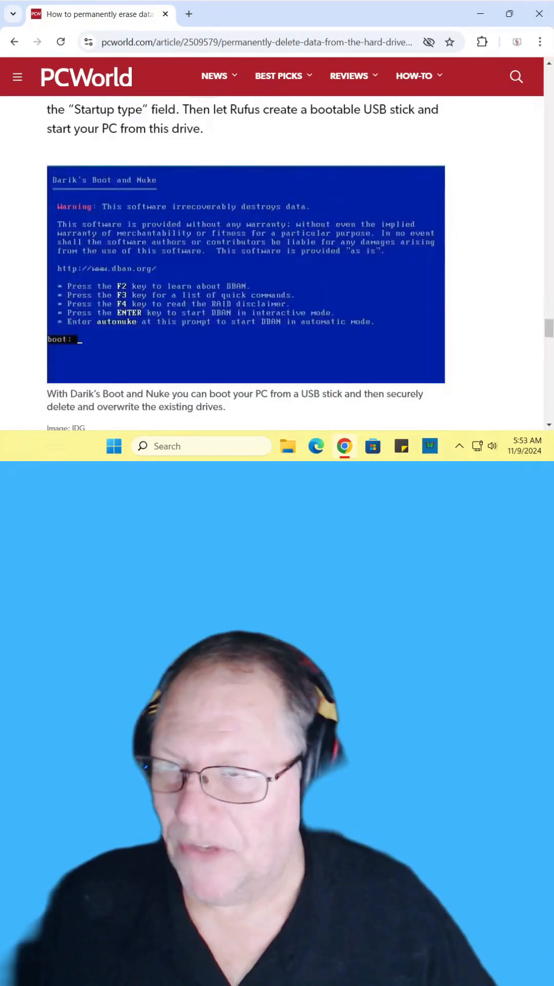